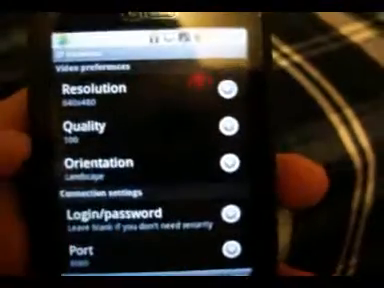
pyautogui.scroll(-3)
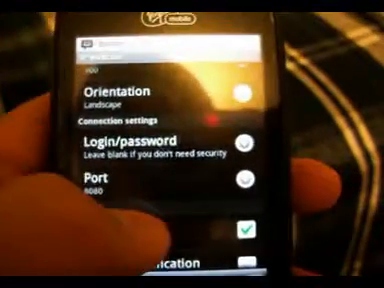
pyautogui.scroll(-3)
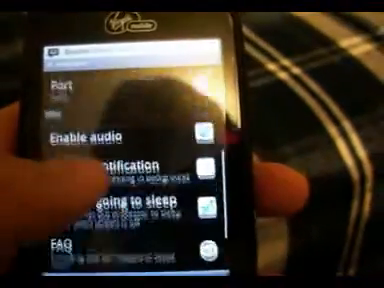